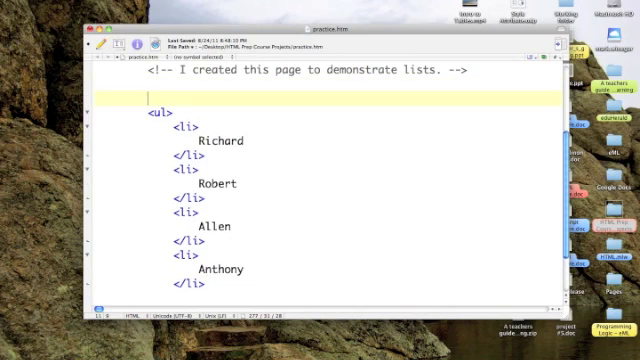
Step: Type the heading <h3>My brothers</h3> above the list of names
{"action": "type", "text": "<h3>"}
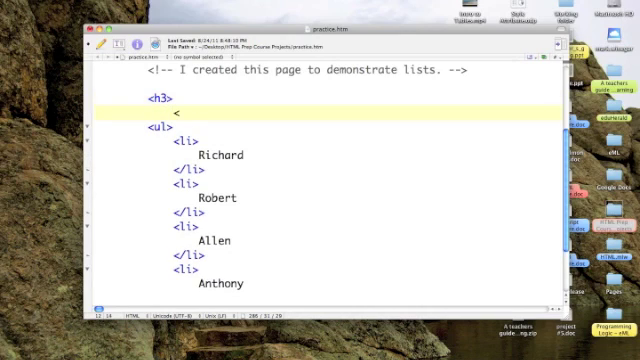
{"action": "type", "text": "My b"}
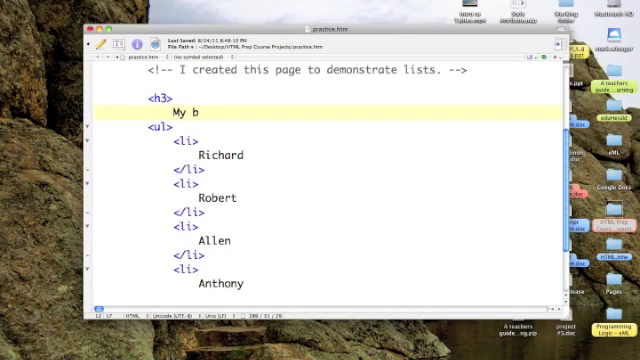
{"action": "type", "text": "rothers"}
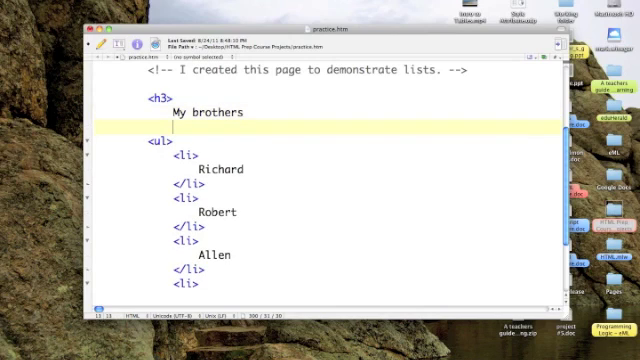
{"action": "type", "text": "</"}
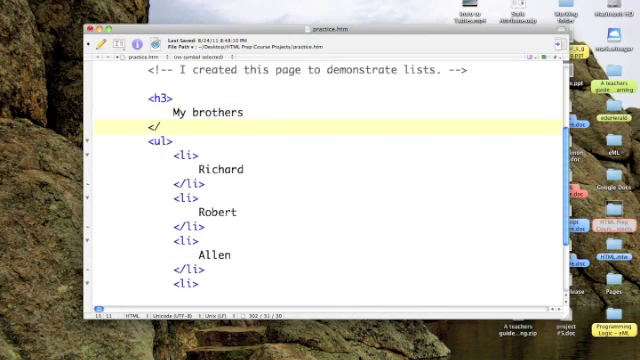
{"action": "type", "text": "h3>"}
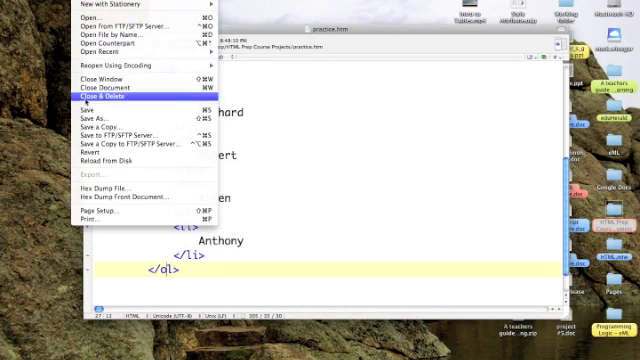
Step: Save practice.htm and open it in Safari to view the numbered list
{"action": "left_click", "coordinate": [110, 94]}
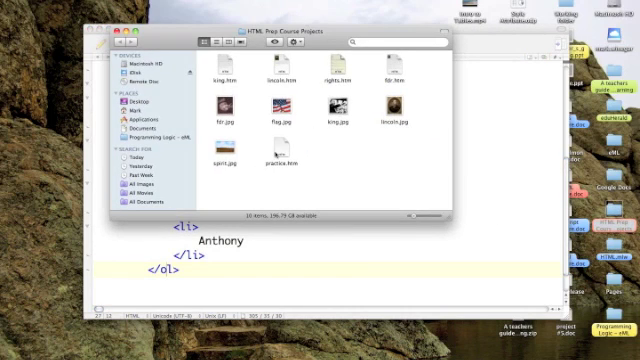
{"action": "double_click", "coordinate": [283, 151]}
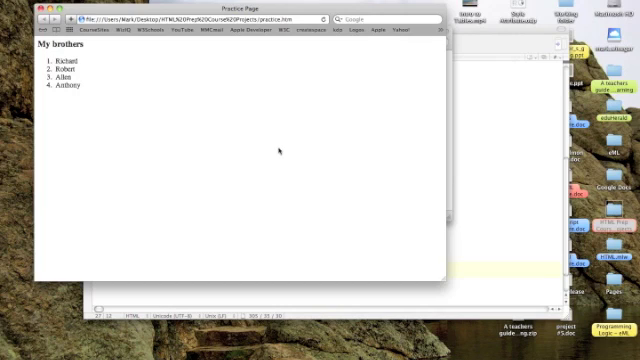